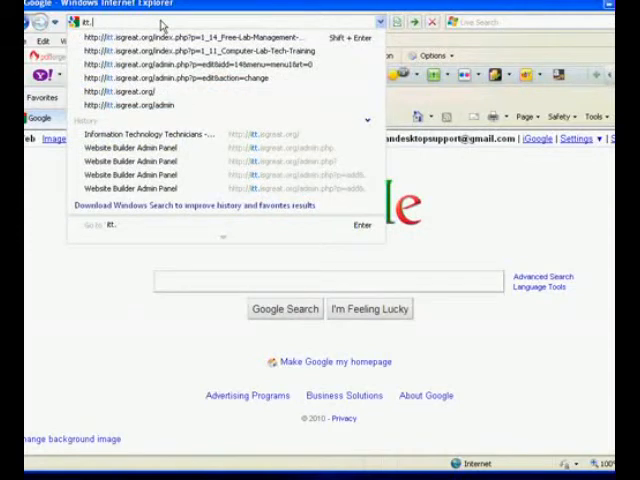
- Enter the itt.isgreat.org address to load the Information Technology Technicians site
text(isgreat.org/)
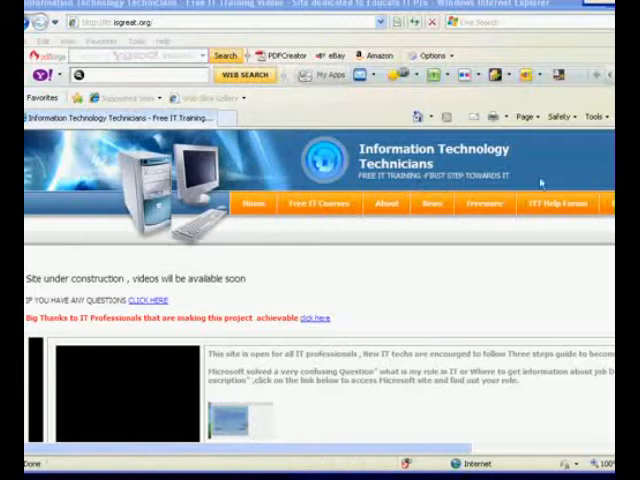
mouse_move(205, 313)
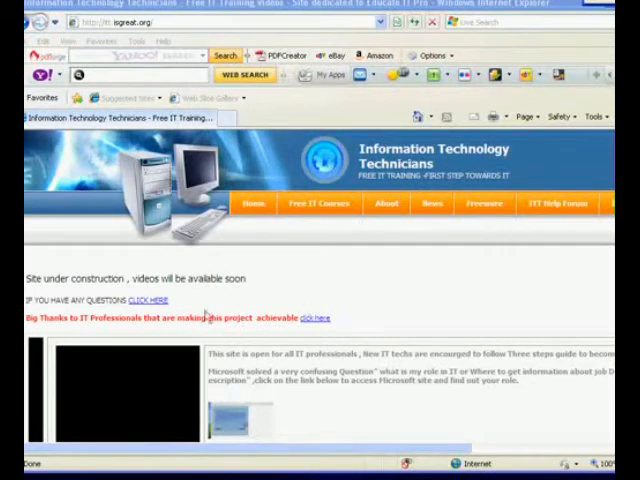
- Choose Free Lab Management Softwares from the Free IT Courses menu
click(318, 203)
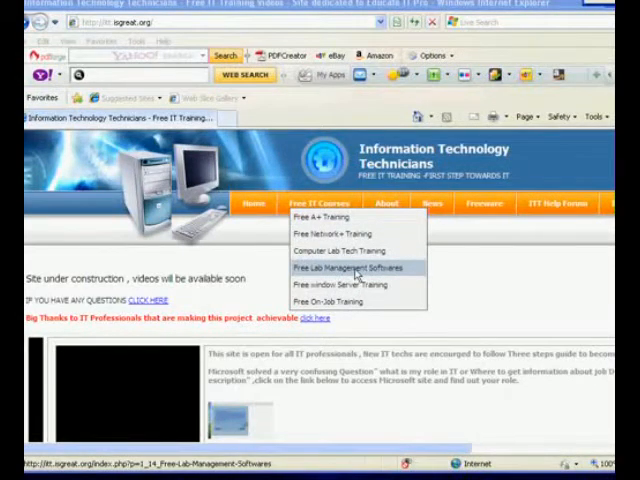
click(339, 268)
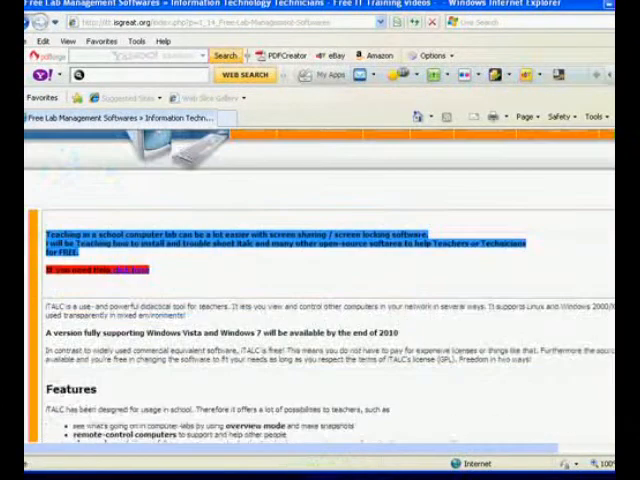
scroll(down, 3)
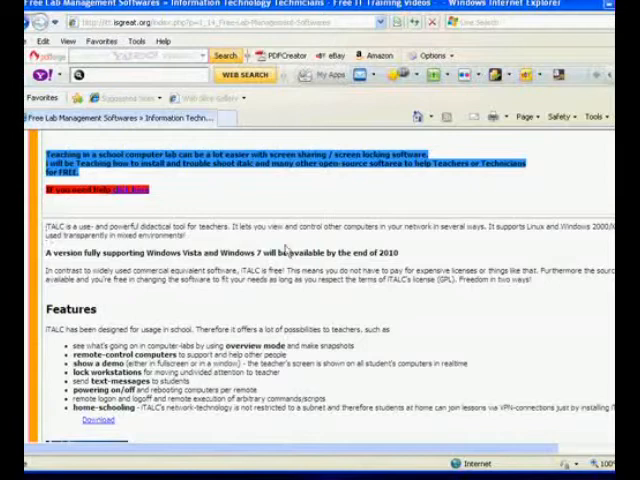
scroll(down, 3)
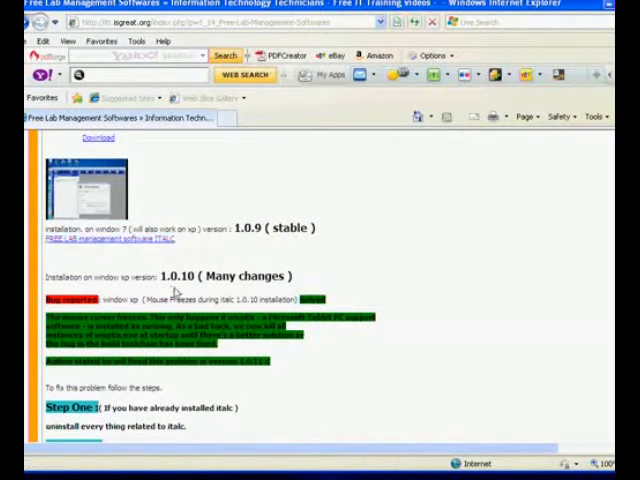
scroll(down, 3)
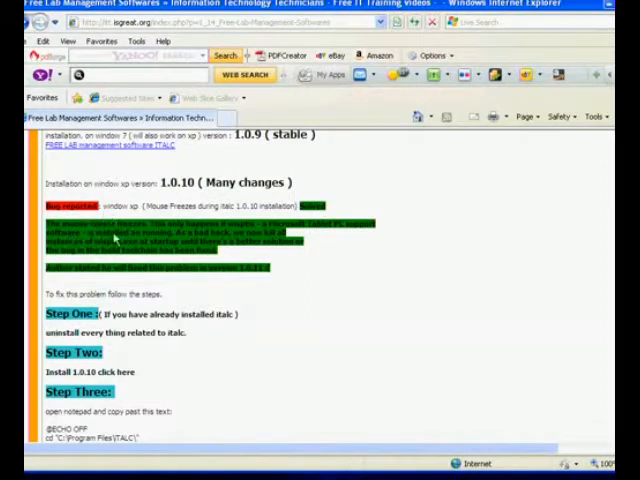
mouse_move(128, 256)
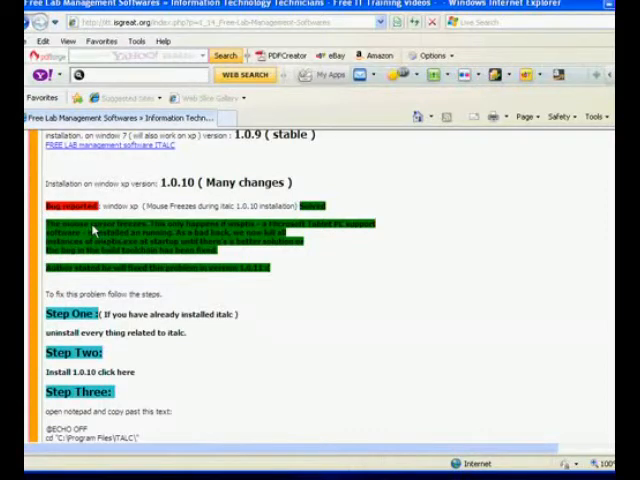
mouse_move(95, 228)
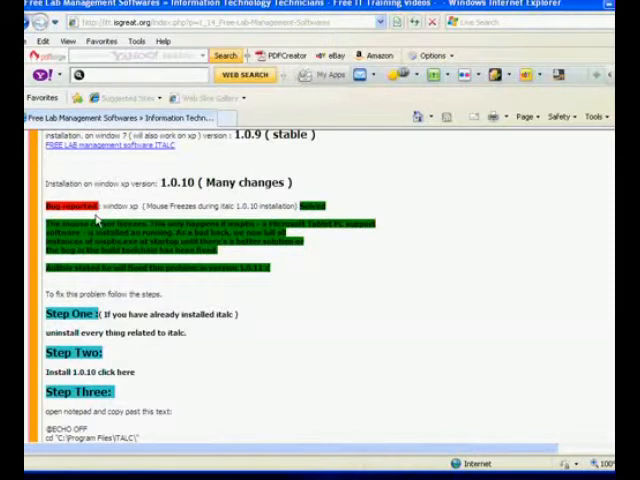
mouse_move(230, 222)
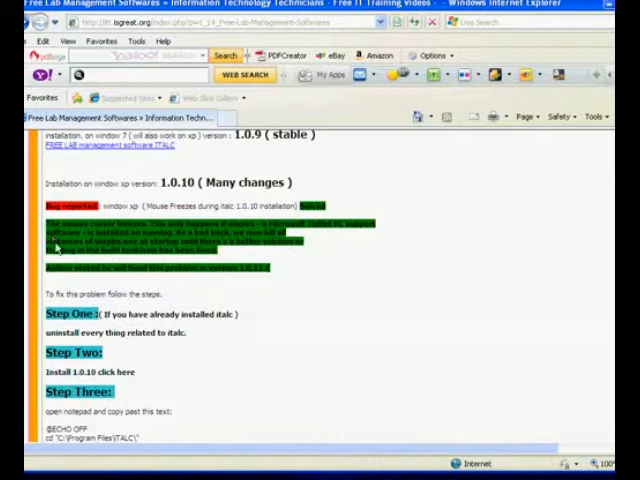
mouse_move(140, 347)
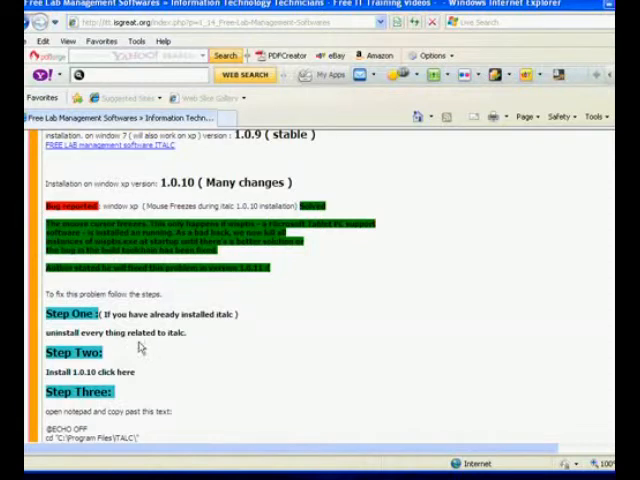
scroll(down, 3)
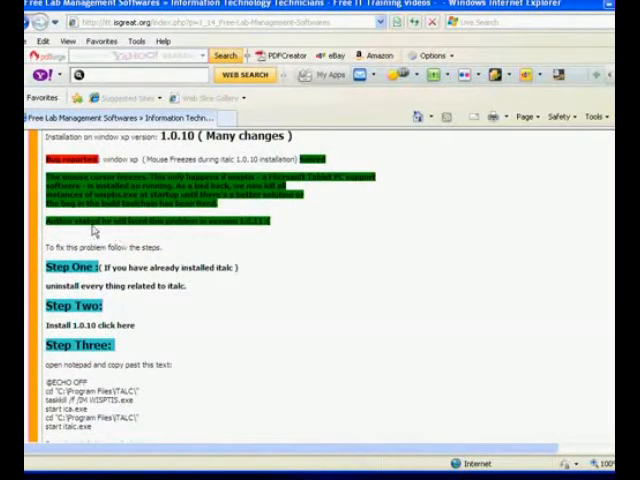
mouse_move(138, 215)
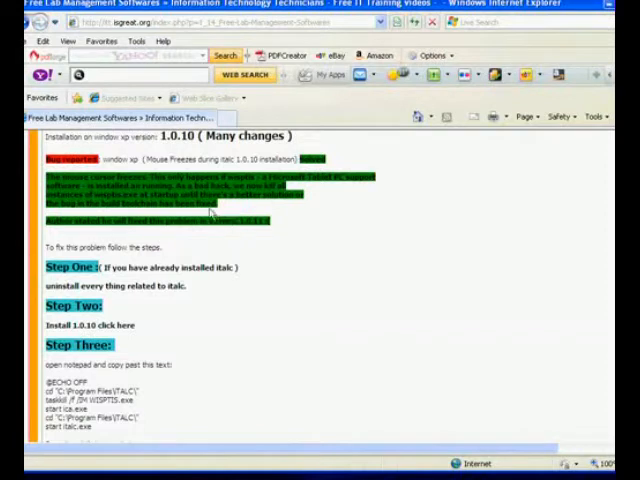
mouse_move(203, 232)
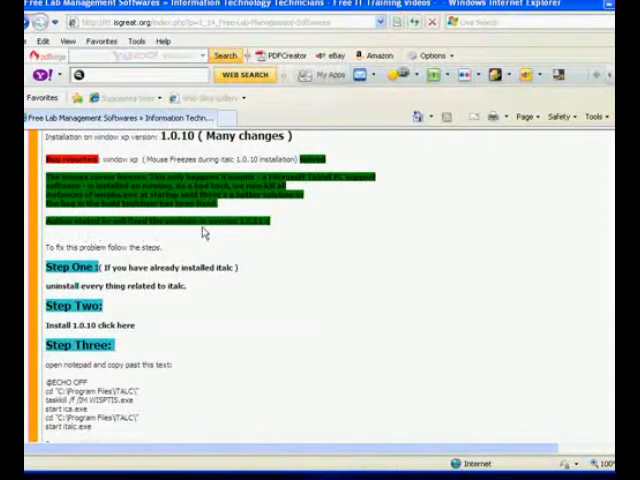
mouse_move(240, 235)
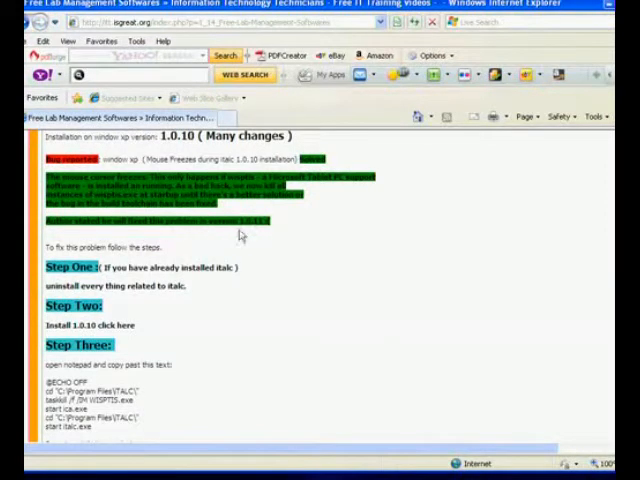
scroll(down, 3)
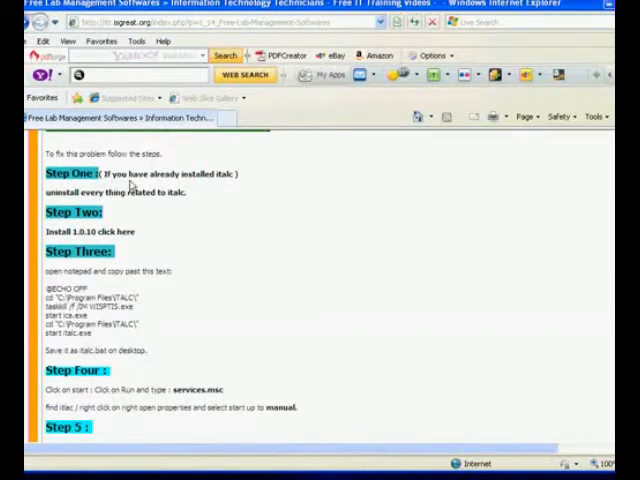
mouse_move(90, 215)
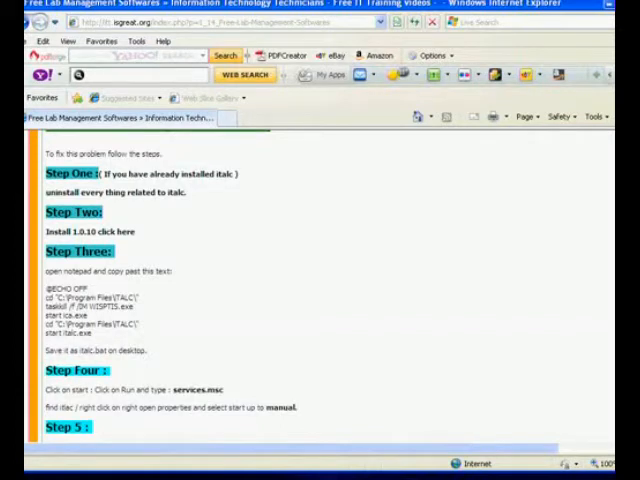
click(15, 464)
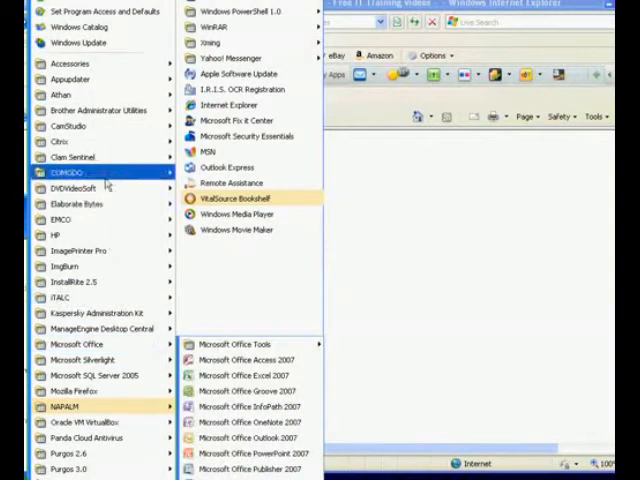
mouse_move(58, 297)
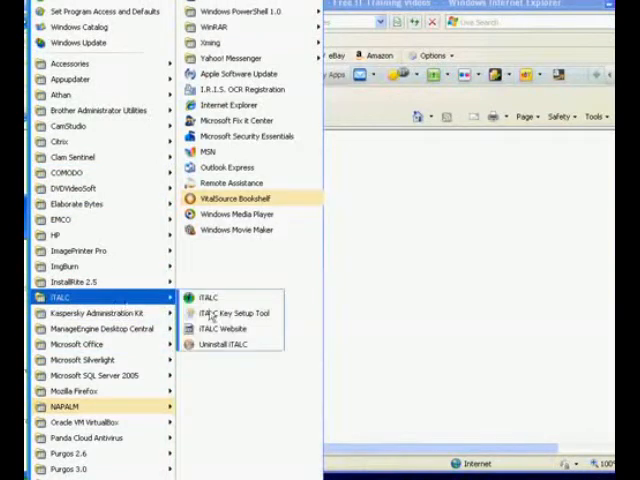
mouse_move(224, 344)
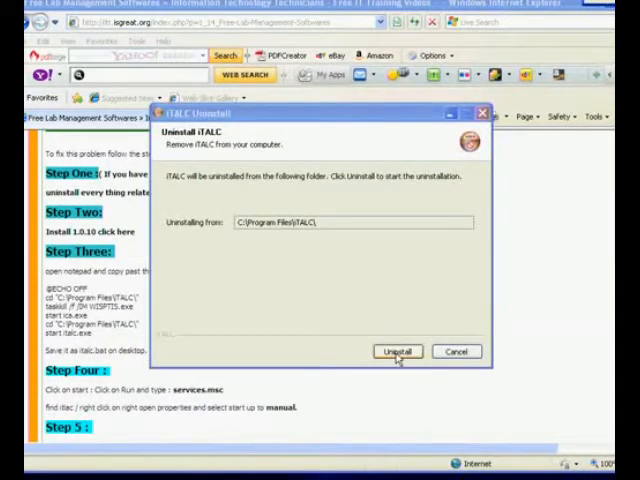
- Run the iTALC uninstall from C:\Program Files\iTALC\ and finish the wizard
click(398, 351)
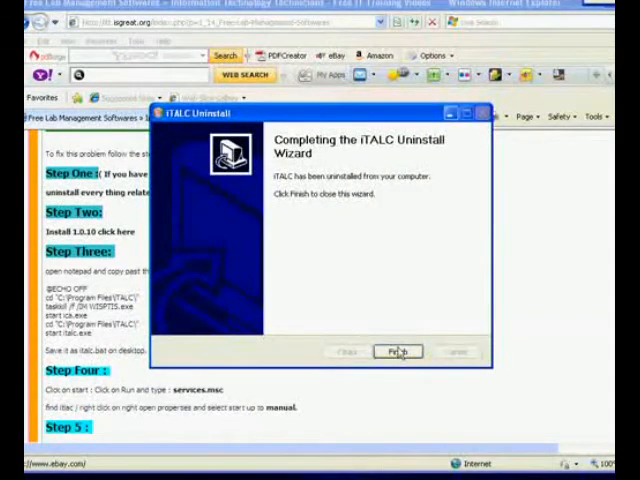
click(398, 351)
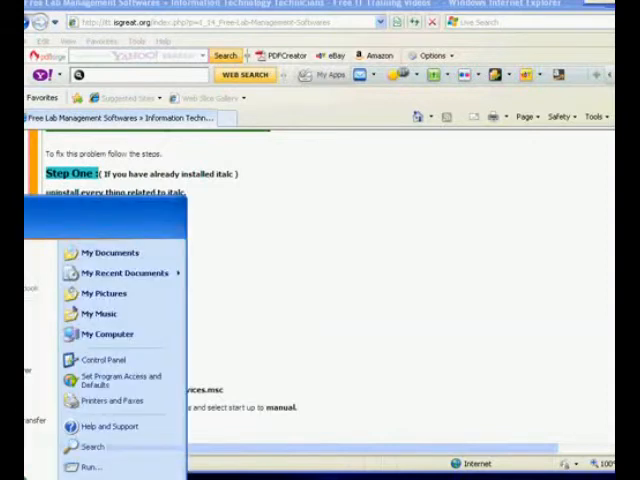
mouse_move(108, 334)
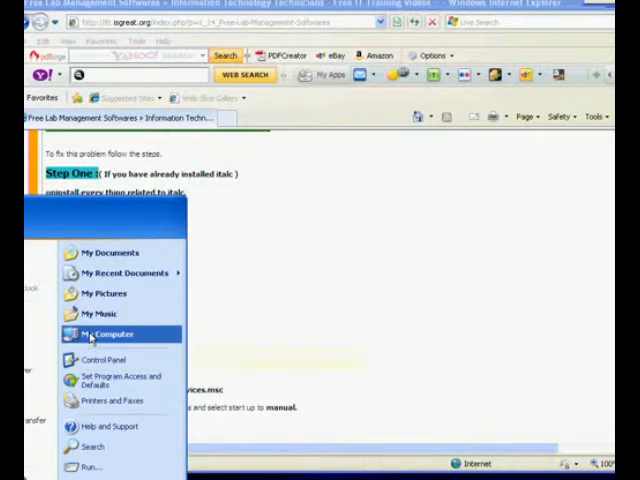
- Browse to C:\Program Files, select the old iTALC folder and delete it
click(103, 334)
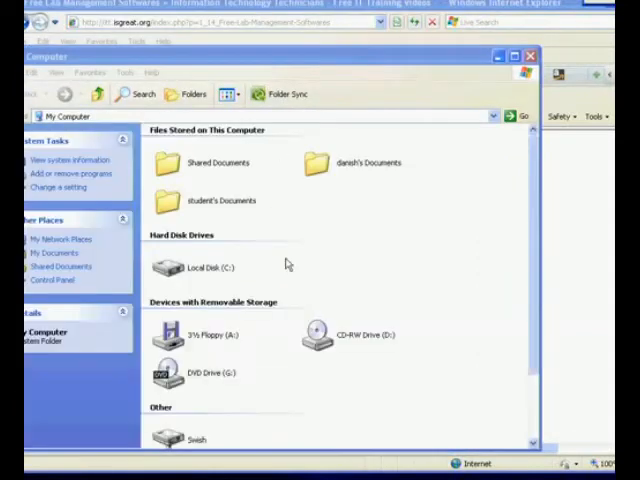
click(196, 267)
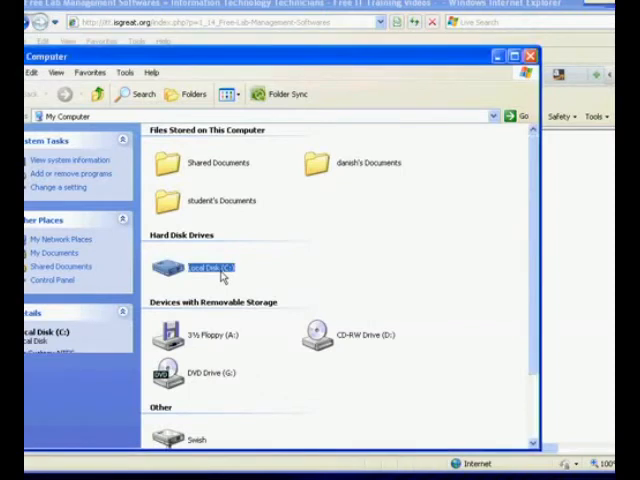
double_click(195, 267)
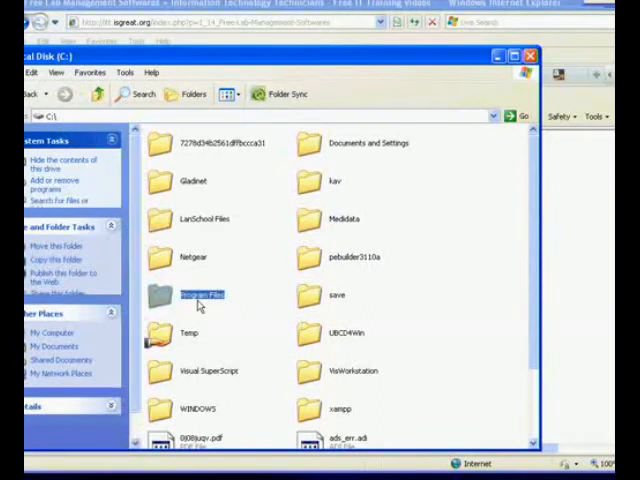
double_click(202, 294)
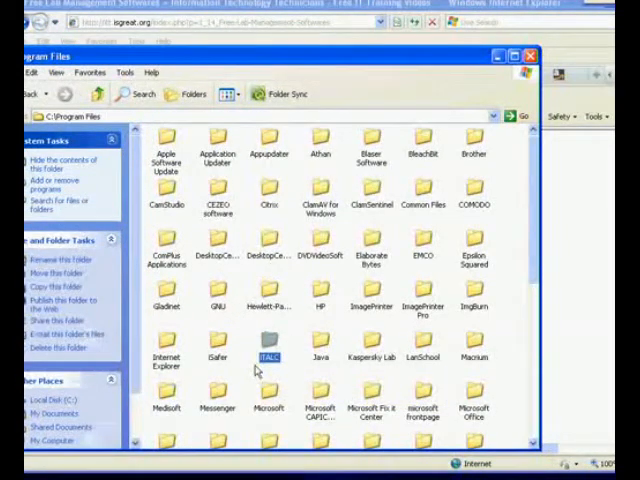
click(166, 143)
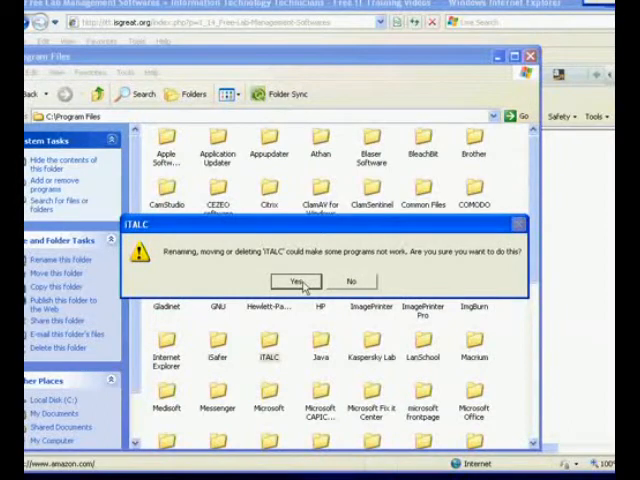
- Confirm deleting iTALC, dismiss access-denied errors for ica and libeay32, delete read-only keys
click(295, 280)
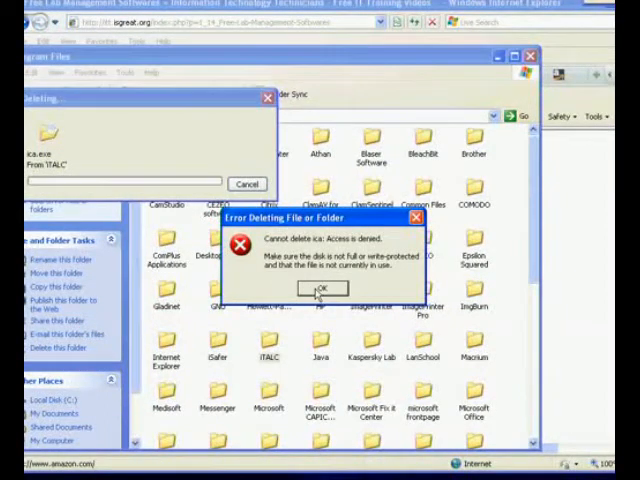
click(321, 288)
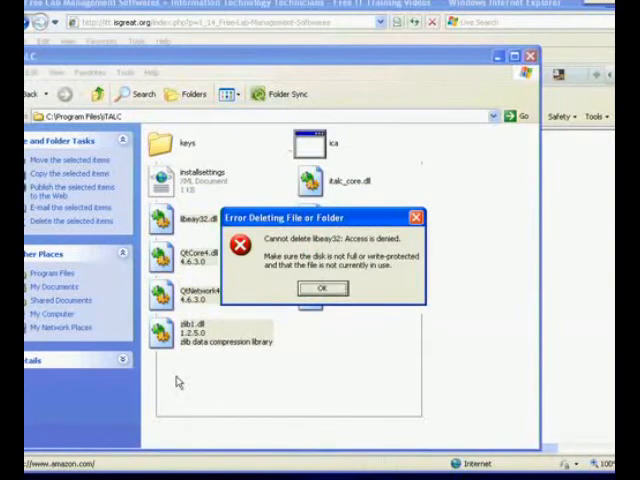
click(321, 288)
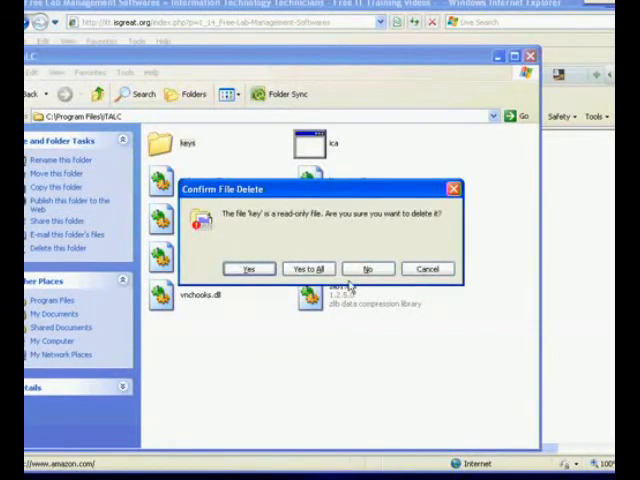
click(311, 268)
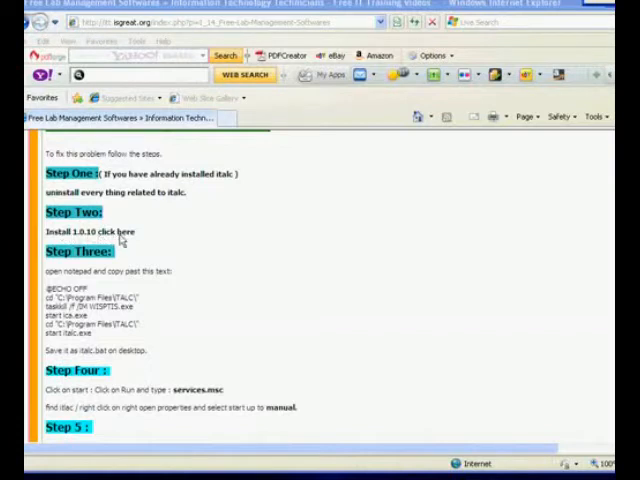
mouse_move(600, 354)
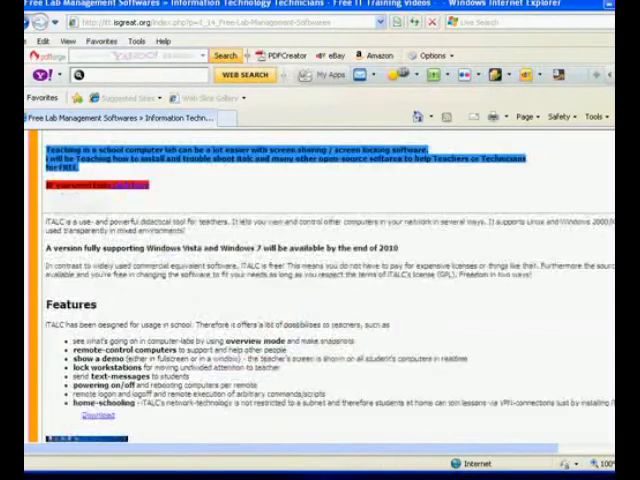
- Follow the guide's Download link to SourceForge and request italc-1.0.10-win32-setup.exe
scroll(down, 3)
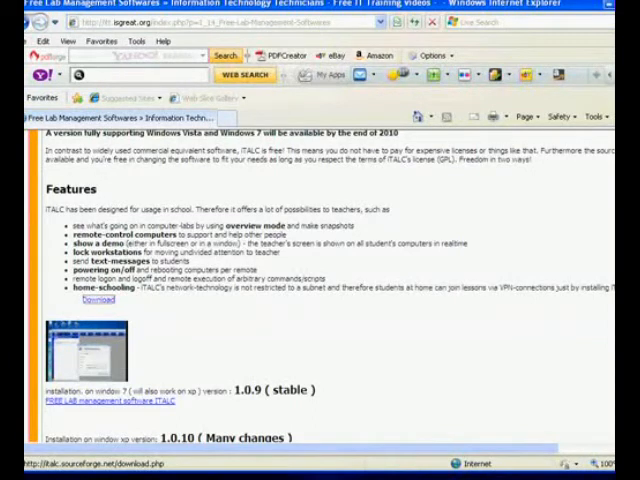
click(88, 300)
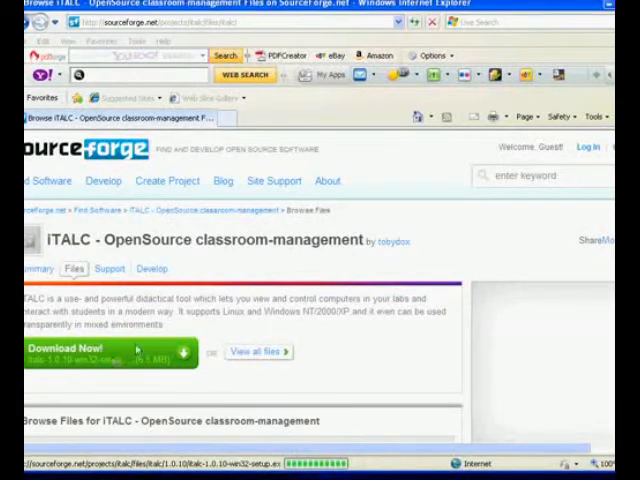
click(85, 351)
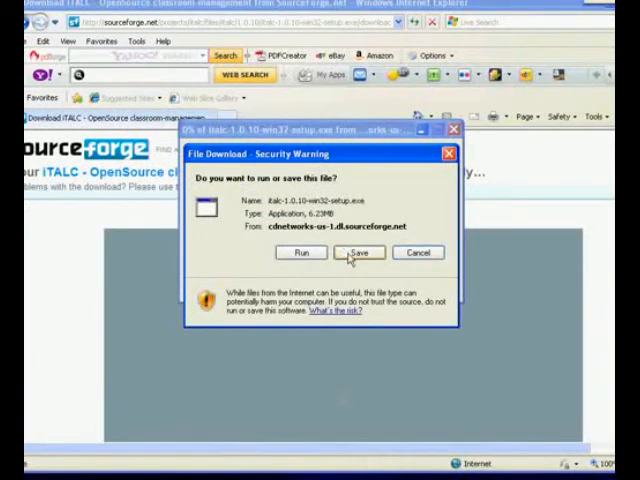
- Save italc-1.0.10-win32-setup.exe via the Save dialog, then close the download-complete notice
click(360, 252)
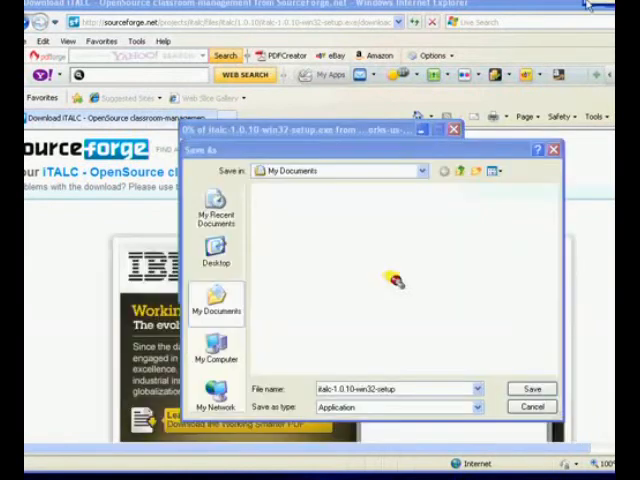
click(420, 170)
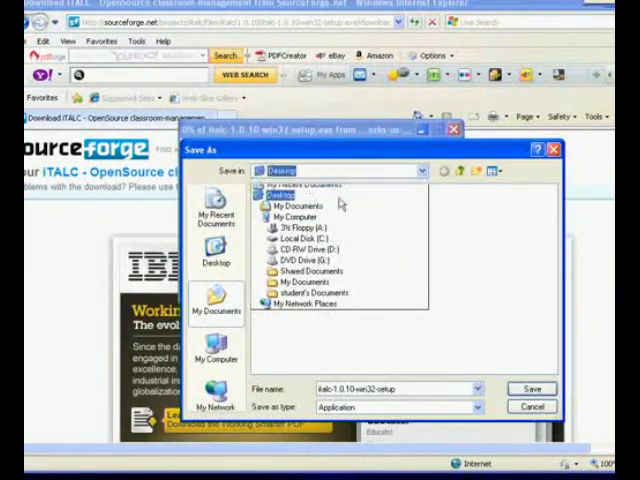
click(531, 388)
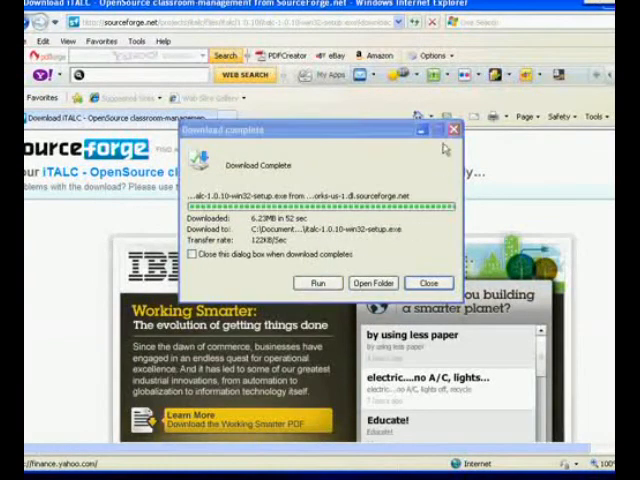
click(428, 283)
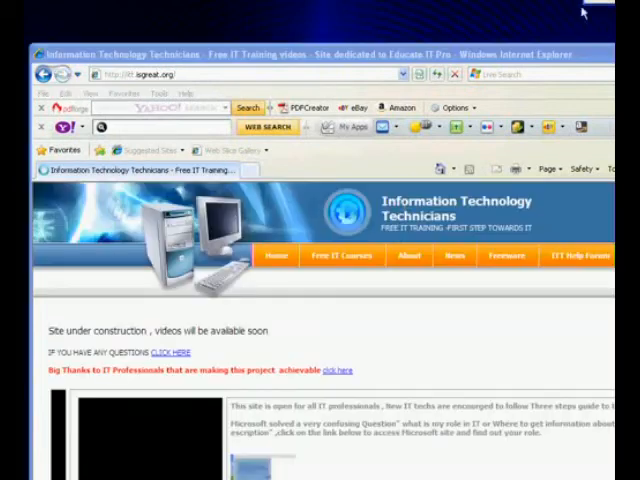
- Return to Free Lab Management Softwares and scroll to fix steps one through five
click(340, 255)
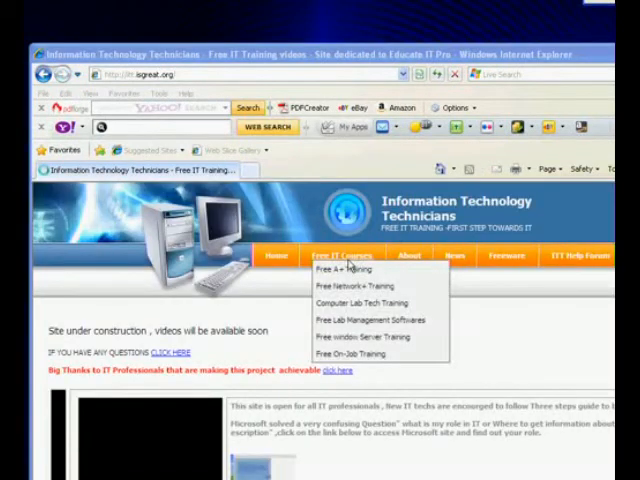
mouse_move(356, 303)
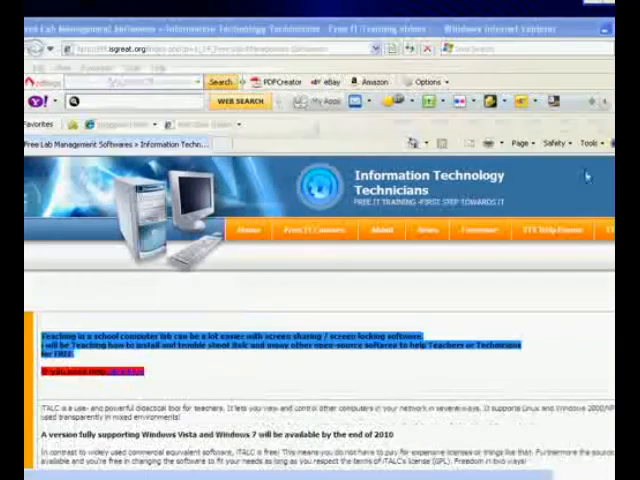
scroll(down, 3)
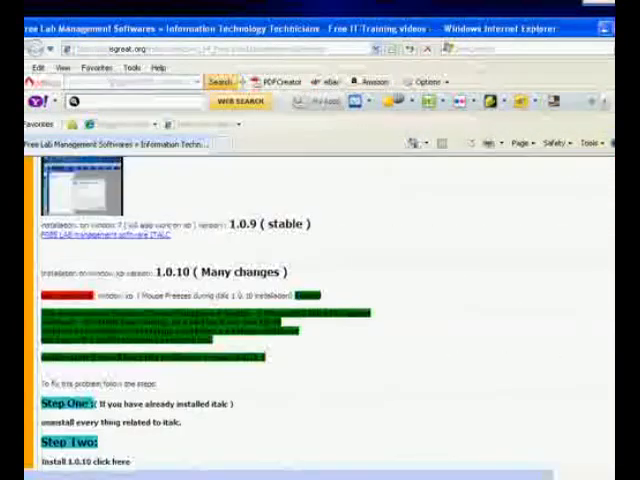
scroll(down, 3)
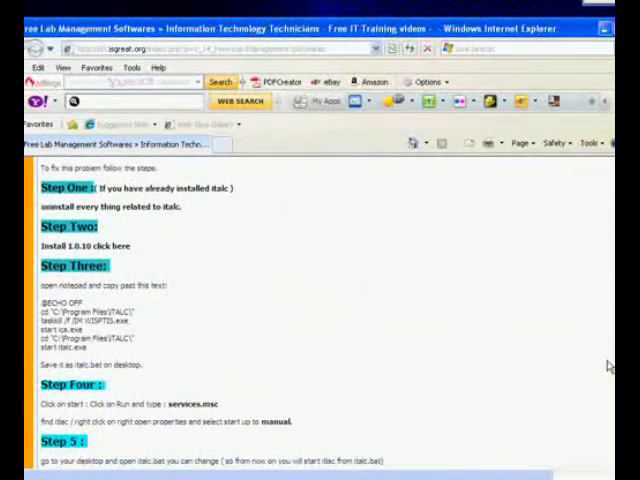
scroll(down, 3)
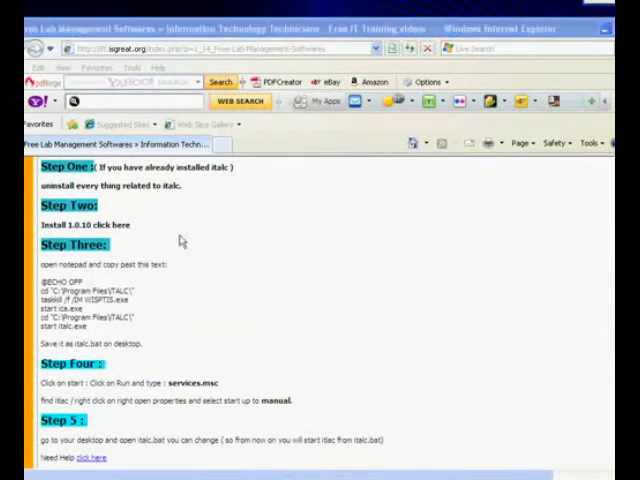
mouse_move(88, 270)
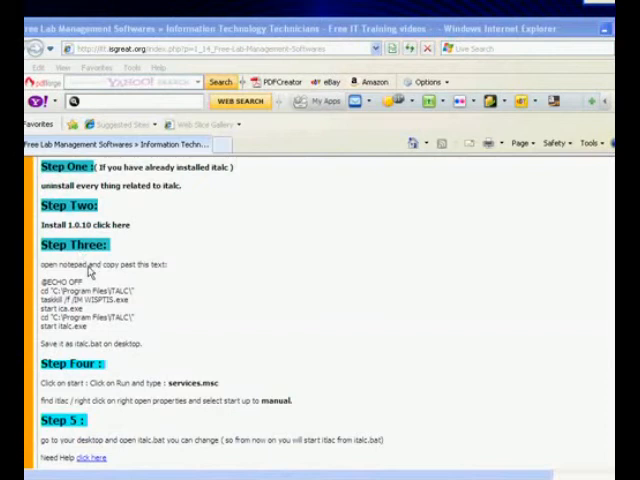
mouse_move(88, 272)
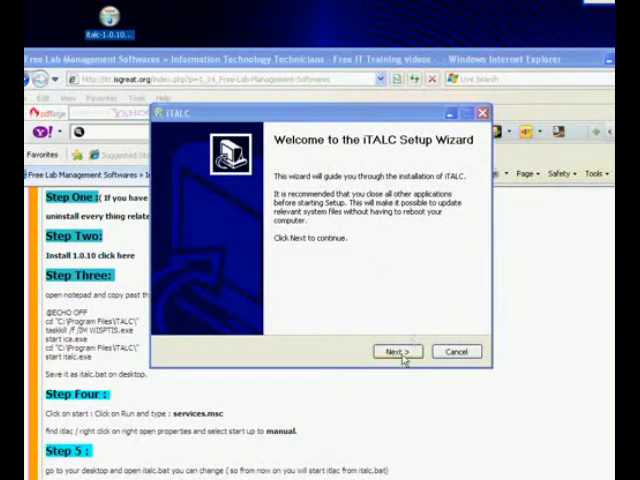
- Advance the iTALC Setup Wizard past its welcome page to the install location step
click(397, 351)
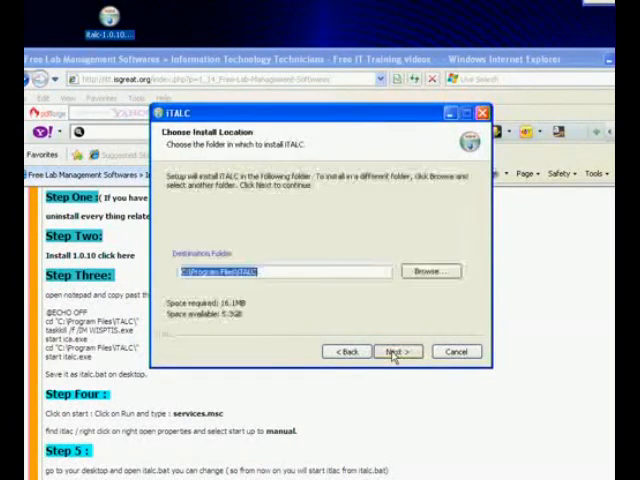